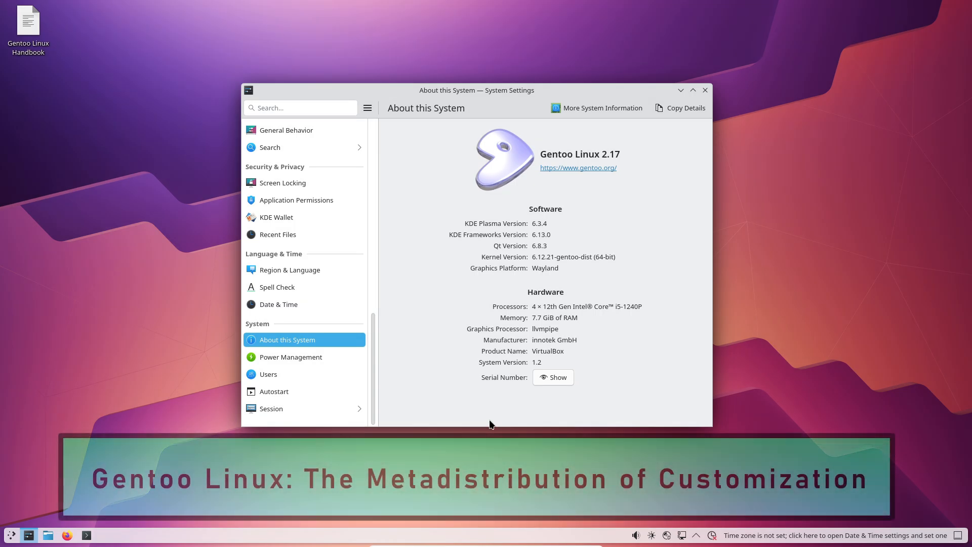
Step: View Date & Time in System Settings, close it, then check volume, network and the launcher's context menu
{"action": "left_click", "coordinate": [705, 90]}
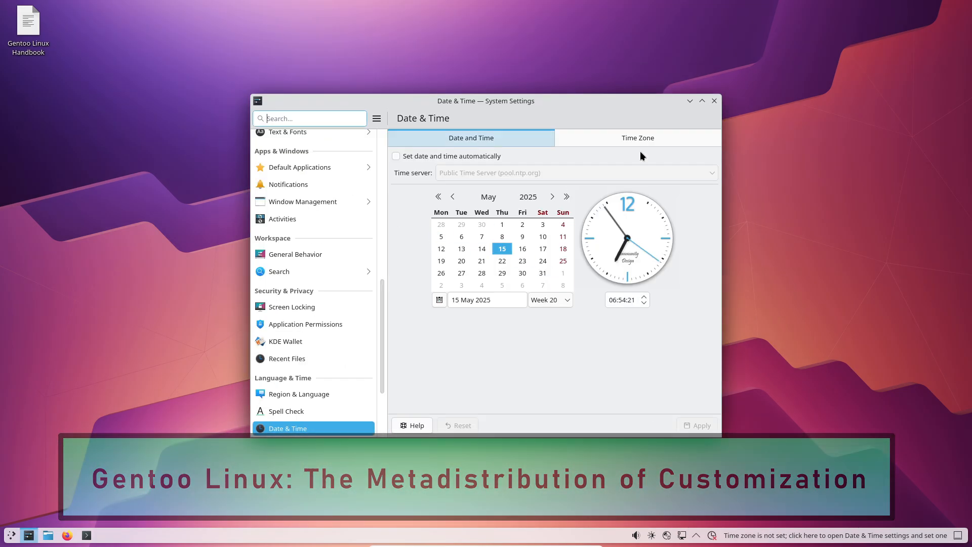
{"action": "left_click", "coordinate": [714, 101]}
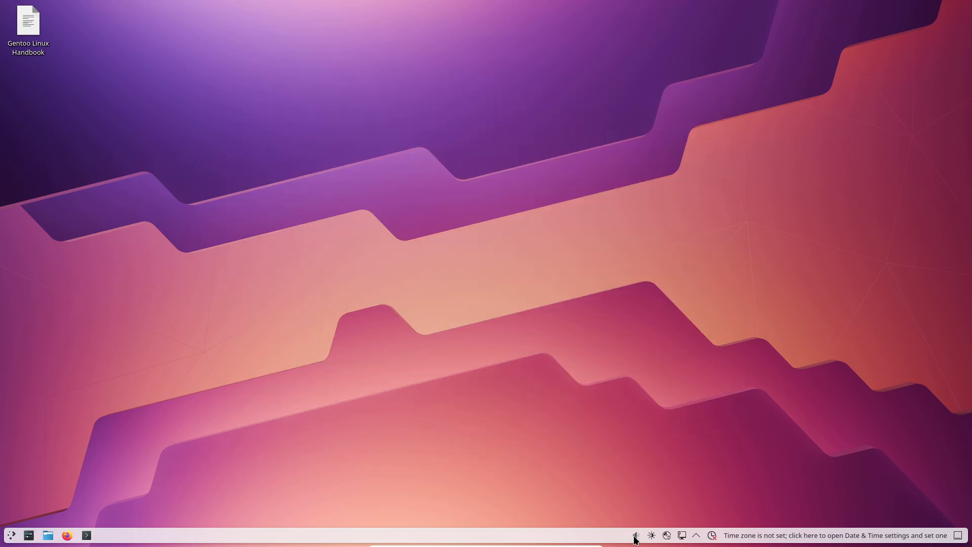
{"action": "left_click", "coordinate": [635, 535]}
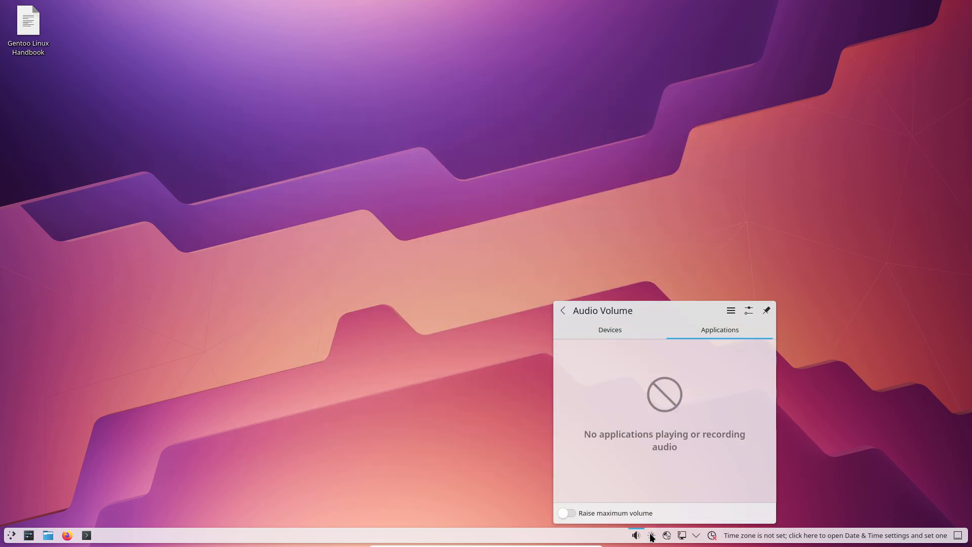
{"action": "left_click", "coordinate": [682, 536]}
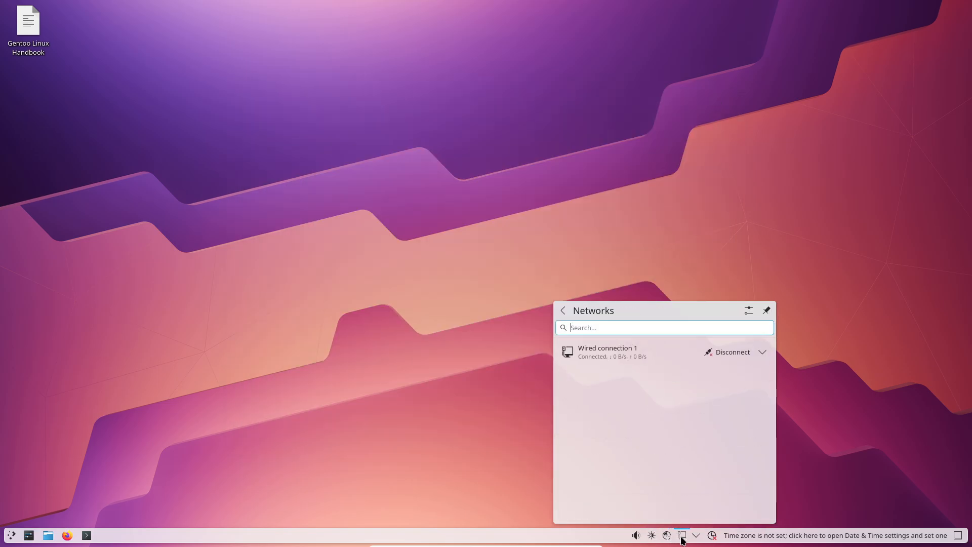
{"action": "right_click", "coordinate": [14, 534]}
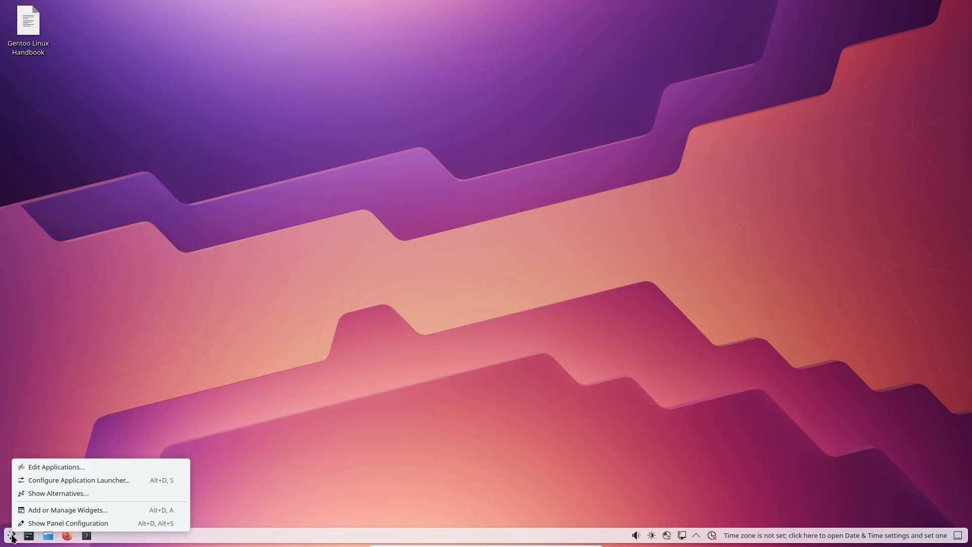
{"action": "left_click", "coordinate": [10, 535]}
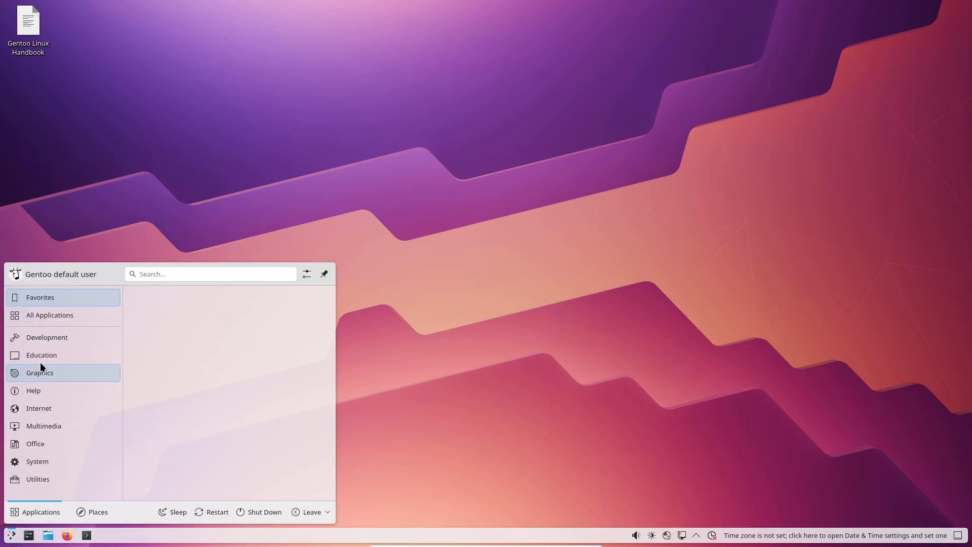
{"action": "left_click", "coordinate": [50, 314]}
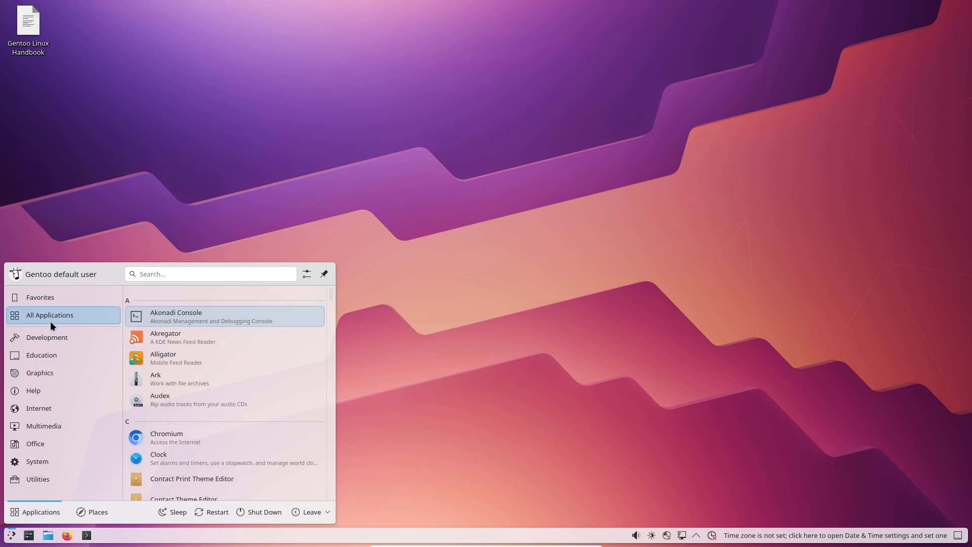
{"action": "scroll", "scroll_direction": "down", "scroll_amount": 3}
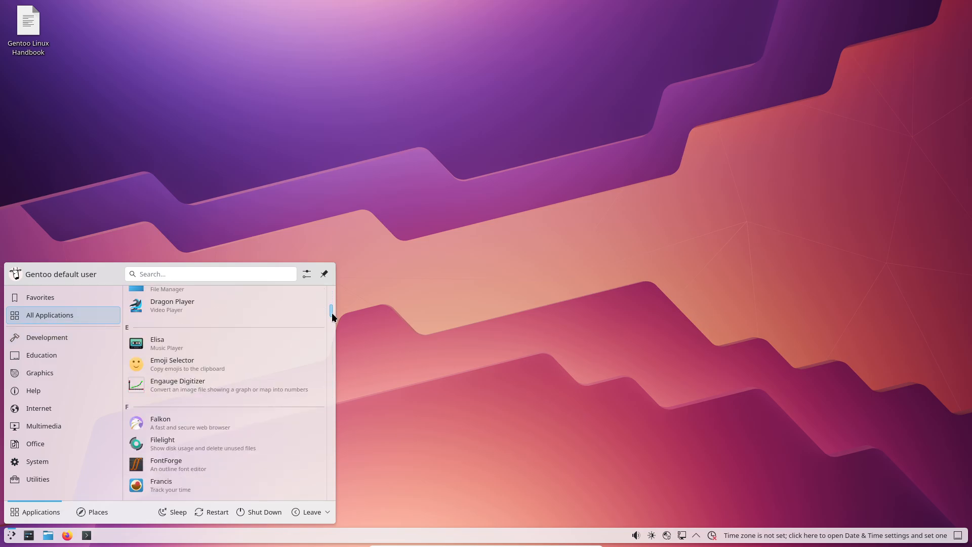
{"action": "scroll", "scroll_direction": "down", "scroll_amount": 3}
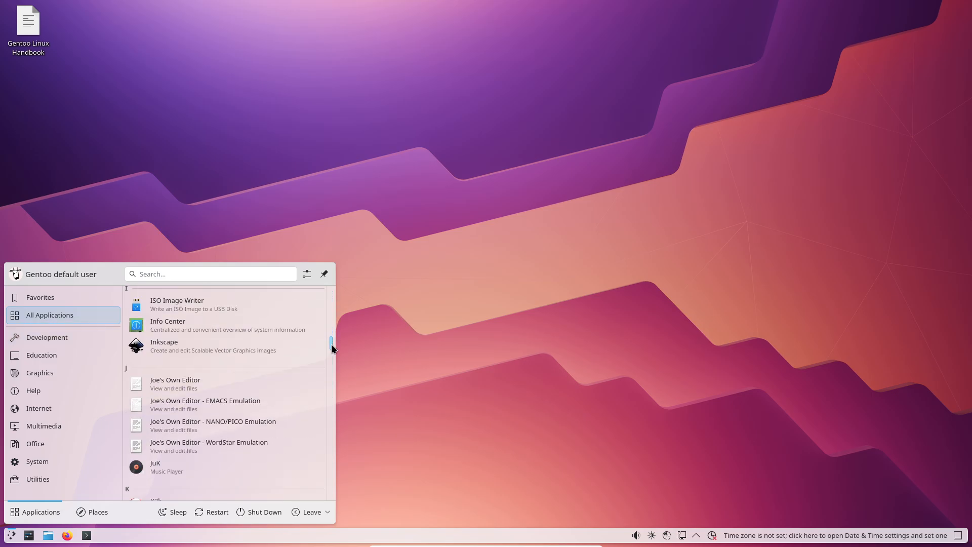
{"action": "scroll", "scroll_direction": "down", "scroll_amount": 3}
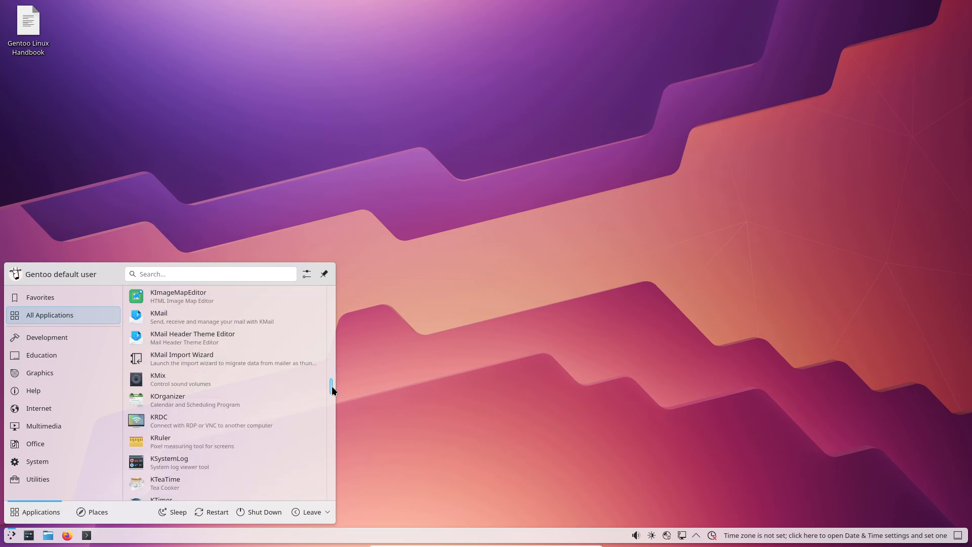
{"action": "scroll", "scroll_direction": "down", "scroll_amount": 3}
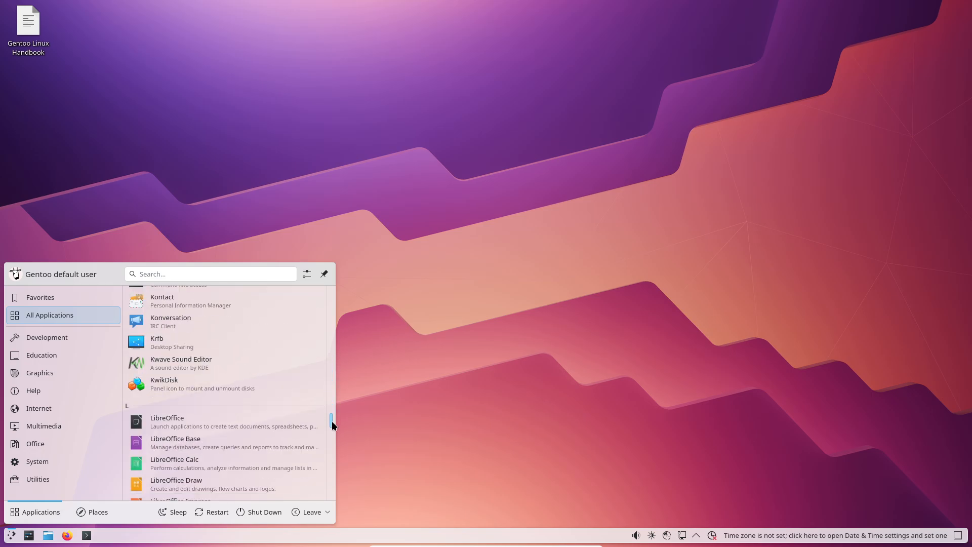
{"action": "scroll", "scroll_direction": "down", "scroll_amount": 3}
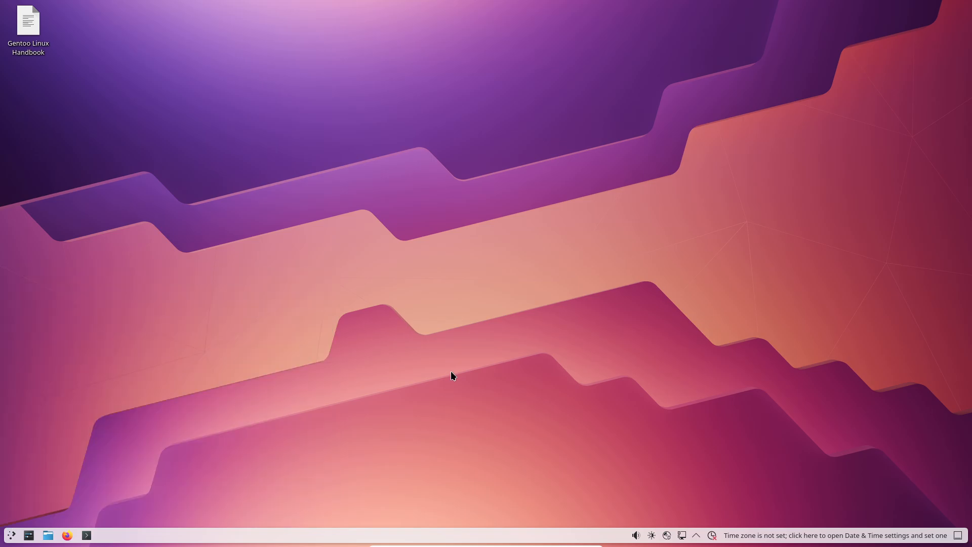
Step: Dismiss About, advance past Location and Keyboard, and set up the asklinux user without strong passwords
{"action": "left_click", "coordinate": [87, 534]}
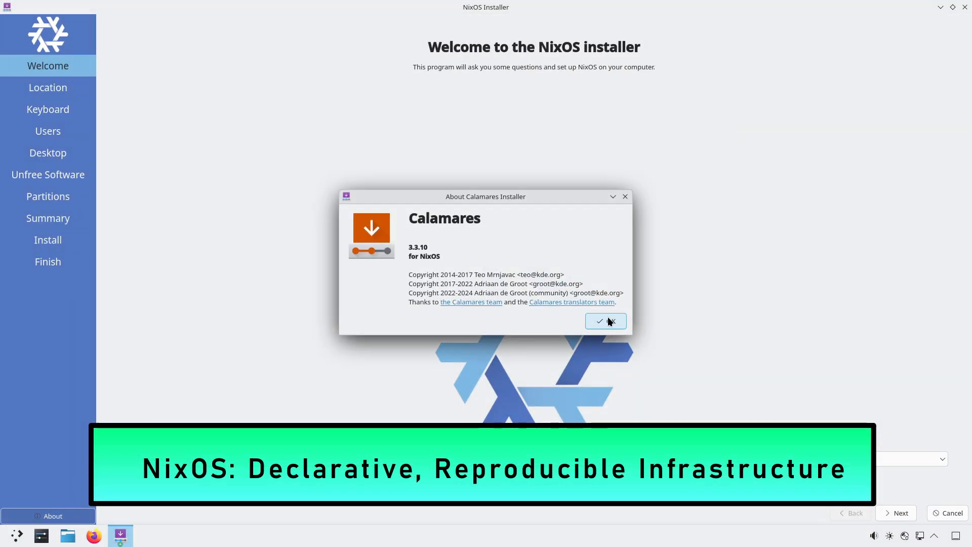
{"action": "left_click", "coordinate": [605, 321]}
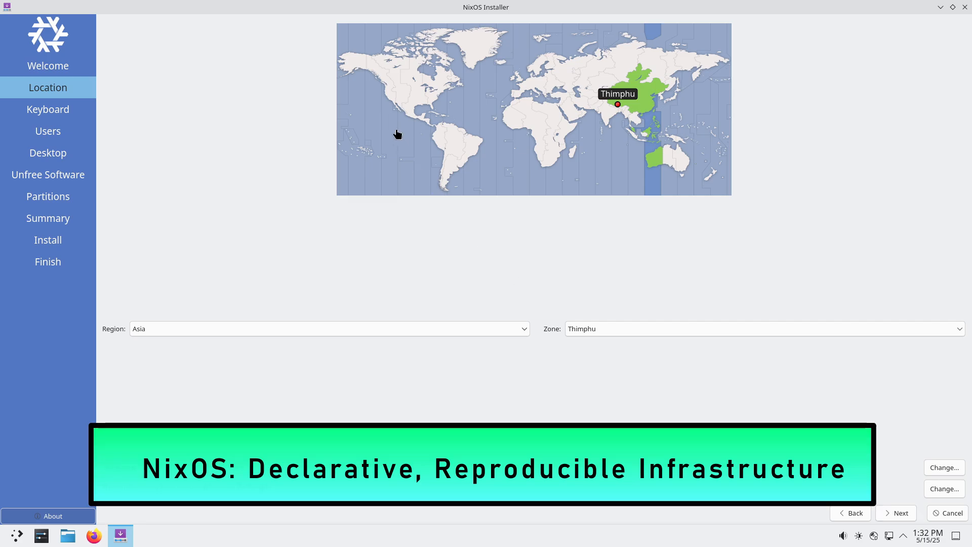
{"action": "left_click", "coordinate": [48, 109]}
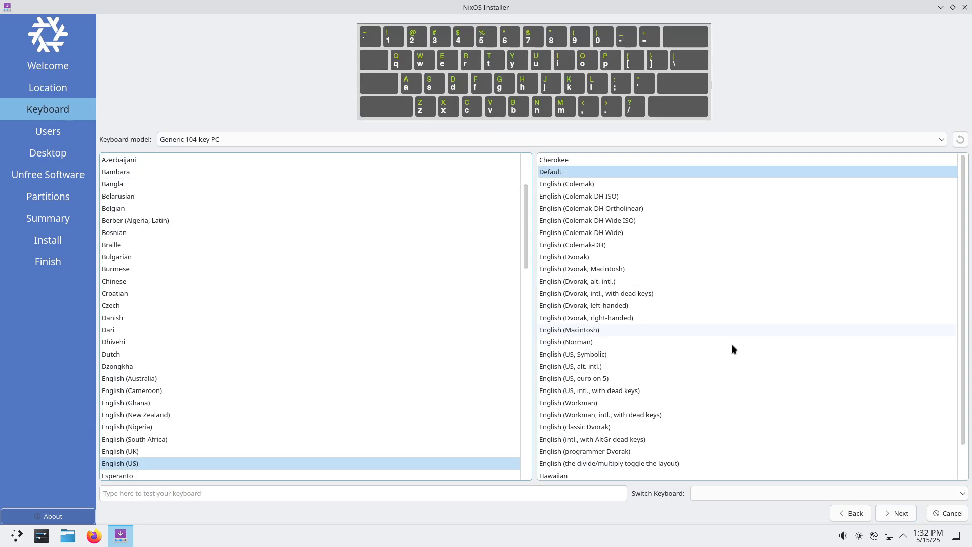
{"action": "left_click", "coordinate": [48, 131]}
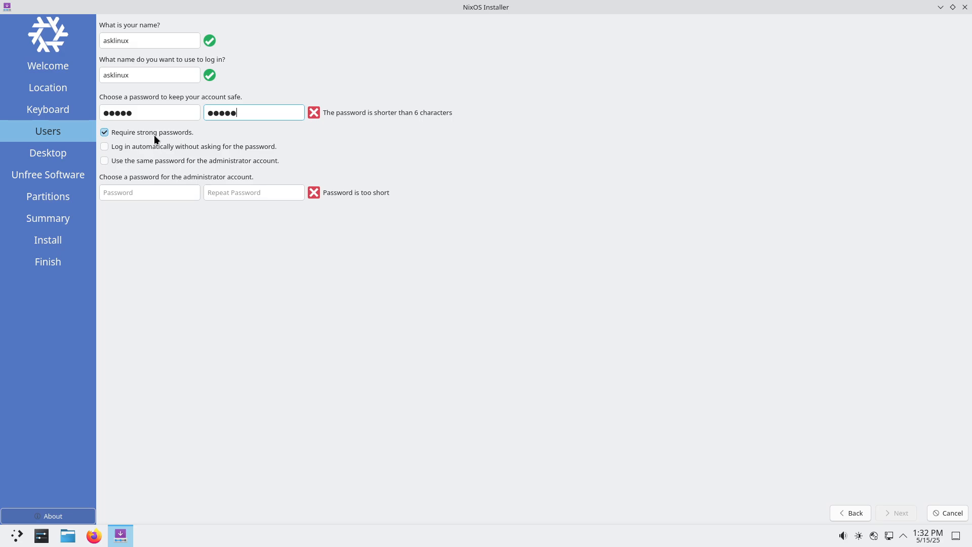
{"action": "left_click", "coordinate": [48, 152]}
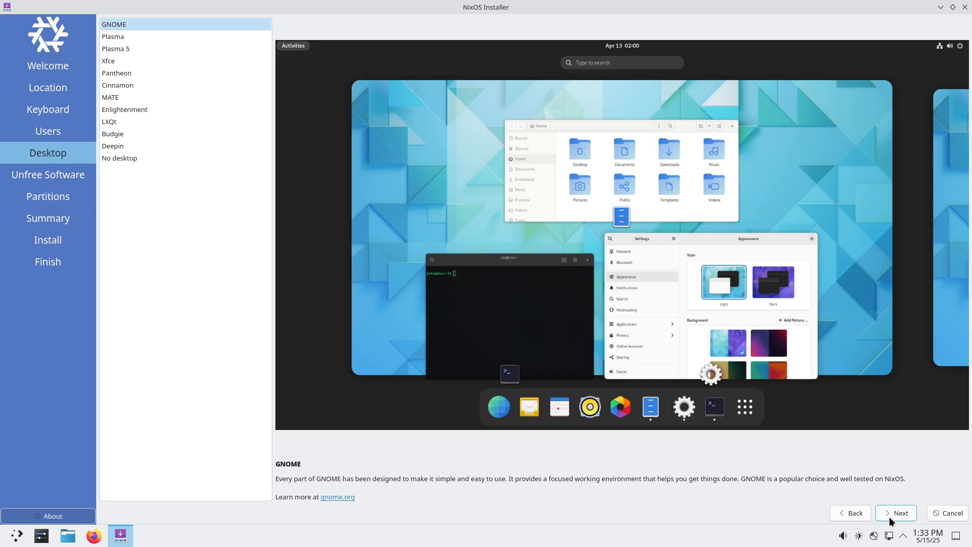
Step: Preview Plasma 5, Pantheon and Deepin, then choose Xfce as the desktop
{"action": "left_click", "coordinate": [115, 48]}
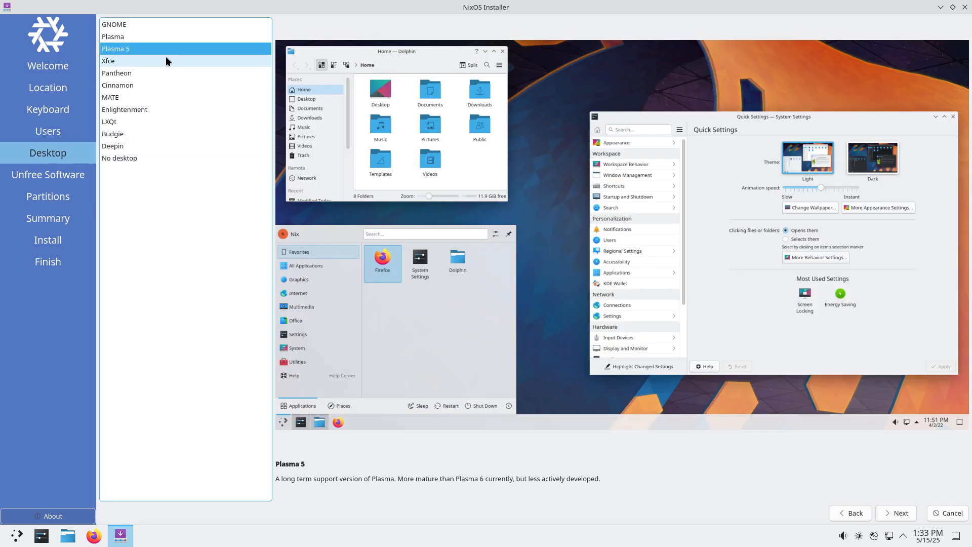
{"action": "left_click", "coordinate": [116, 73]}
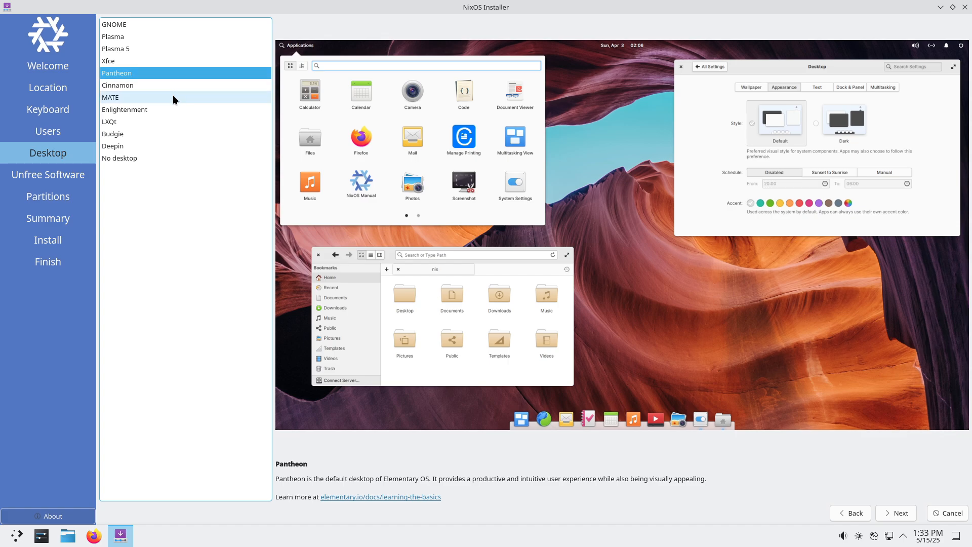
{"action": "left_click", "coordinate": [125, 109]}
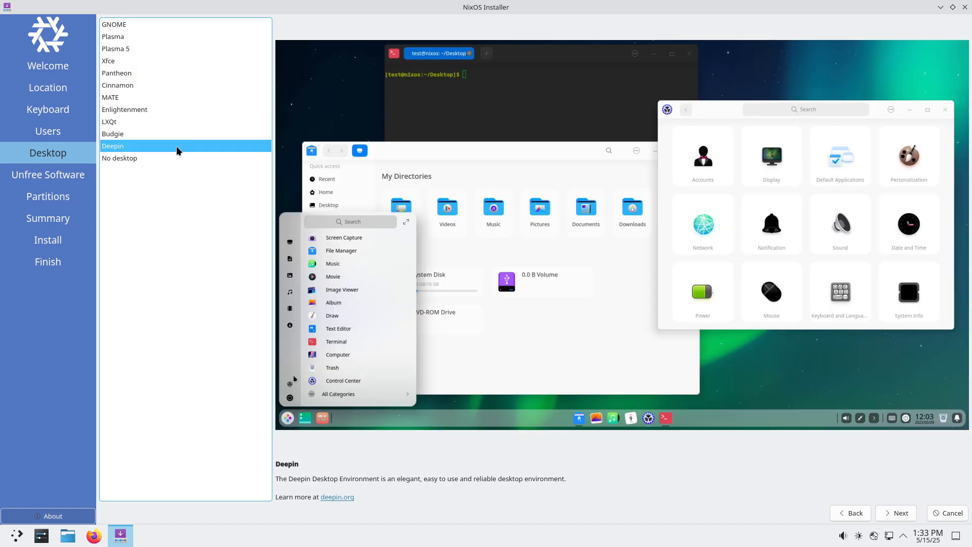
{"action": "left_click", "coordinate": [108, 61]}
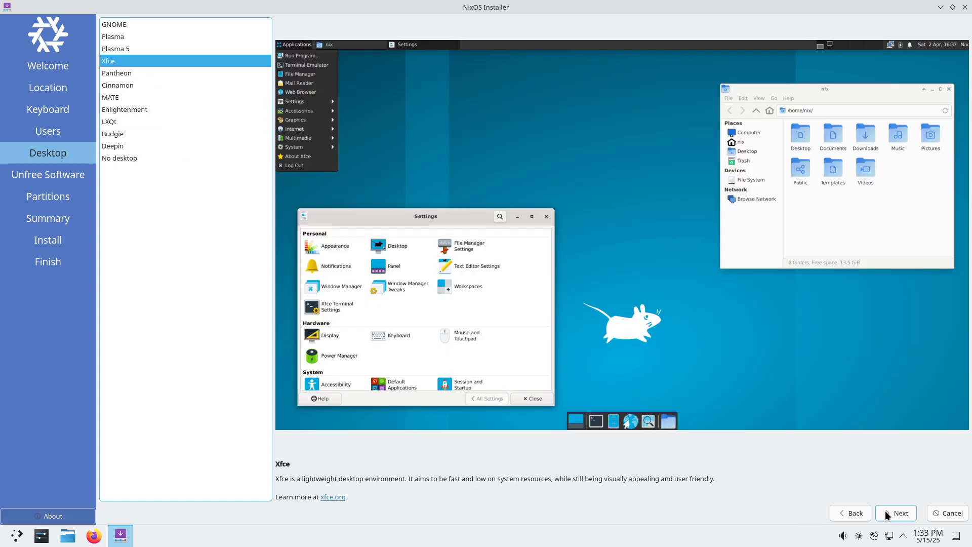
Step: Keep unfree software allowed, continue to partitioning and choose Erase disk
{"action": "left_click", "coordinate": [895, 512]}
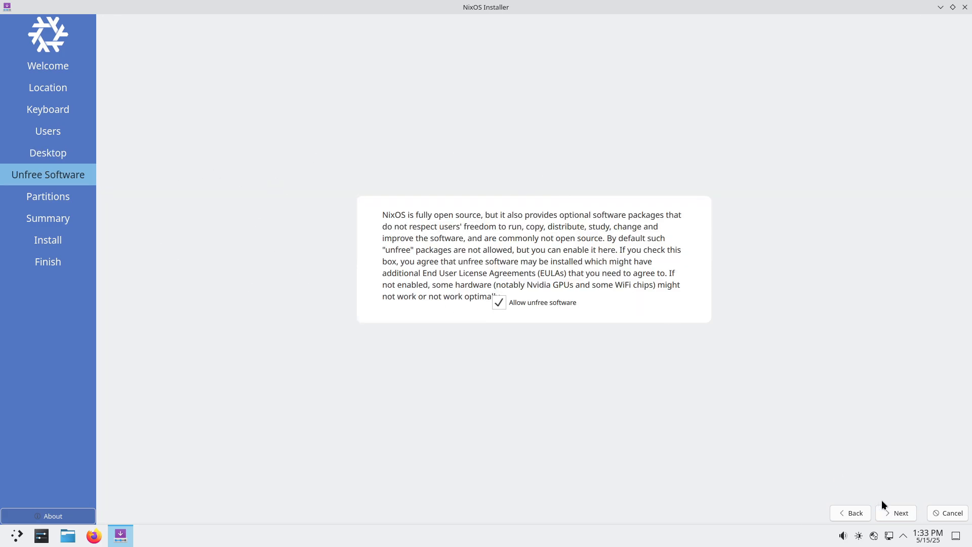
{"action": "left_click", "coordinate": [901, 512]}
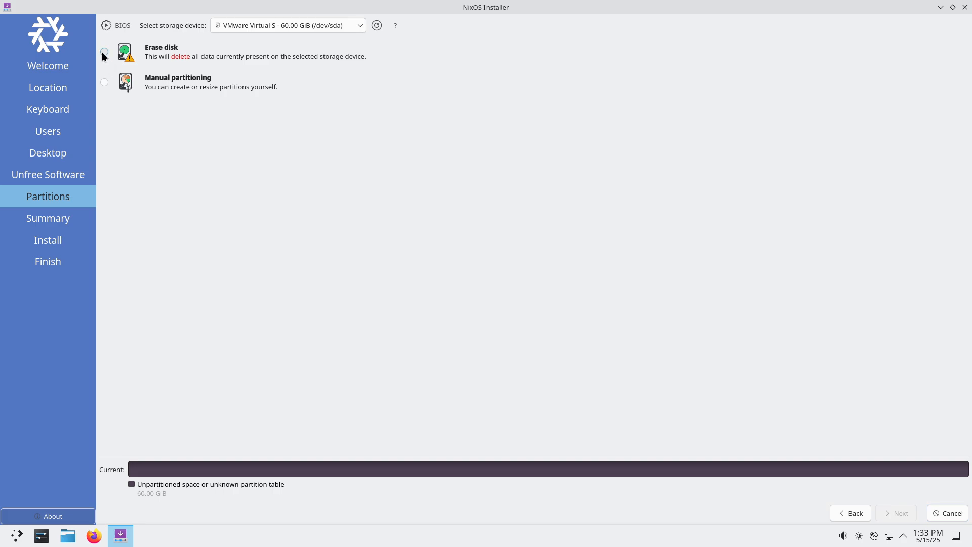
{"action": "left_click", "coordinate": [104, 52]}
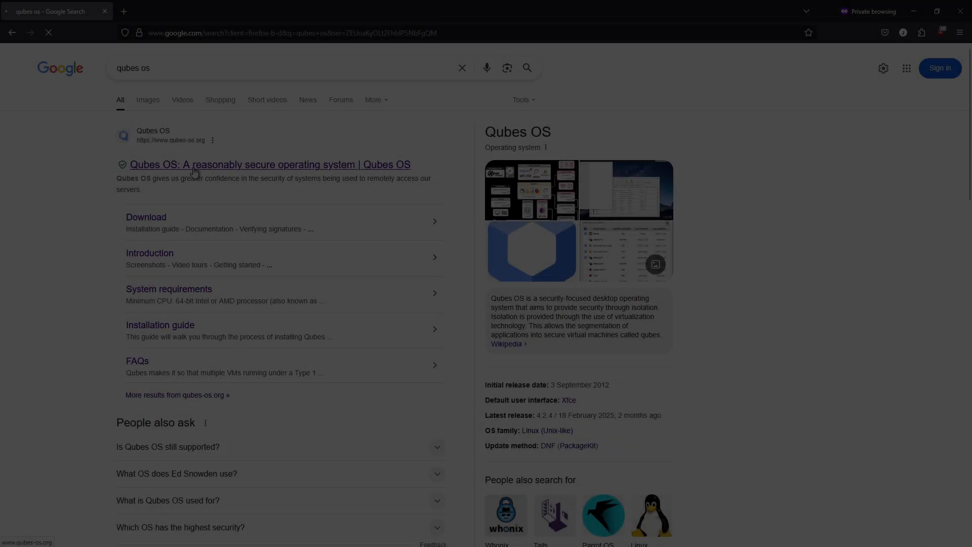
Step: Visit the Qubes OS website and scroll through its download mirrors and news
{"action": "left_click", "coordinate": [270, 164]}
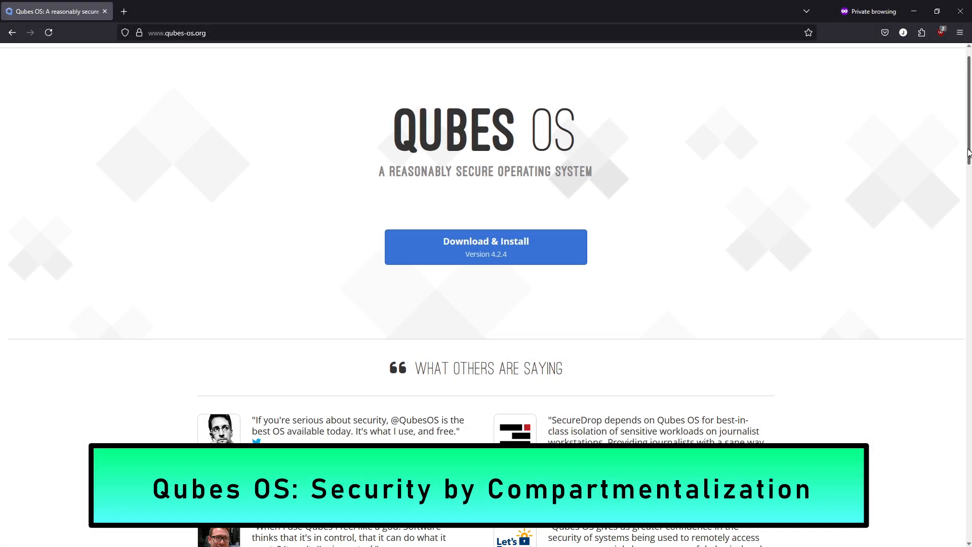
{"action": "scroll", "scroll_direction": "down", "scroll_amount": 3}
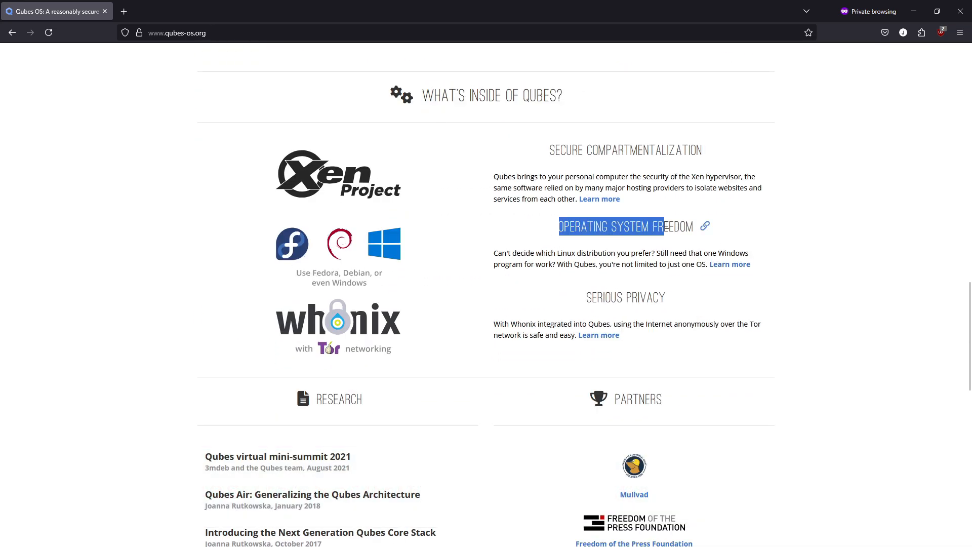
{"action": "scroll", "scroll_direction": "down", "scroll_amount": 3}
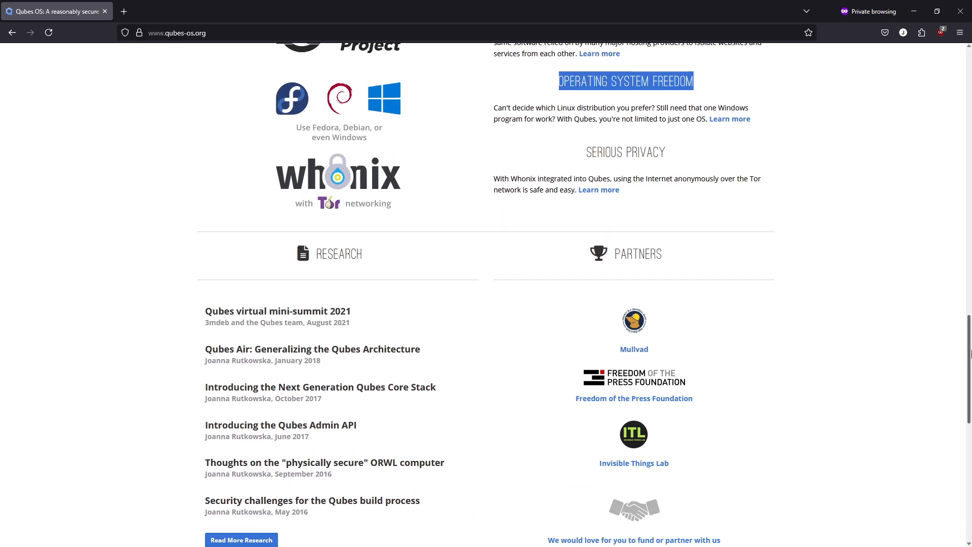
{"action": "scroll", "scroll_direction": "down", "scroll_amount": 3}
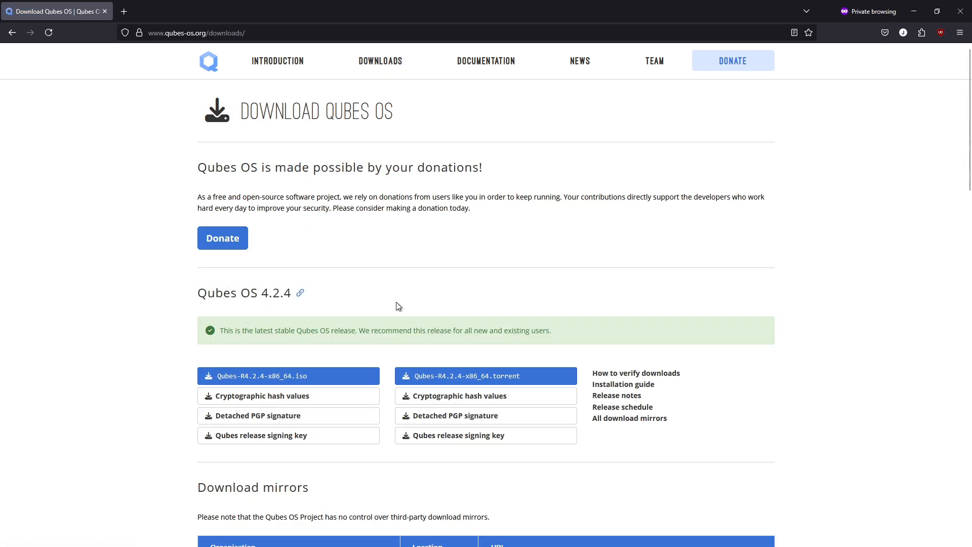
{"action": "scroll", "scroll_direction": "down", "scroll_amount": 3}
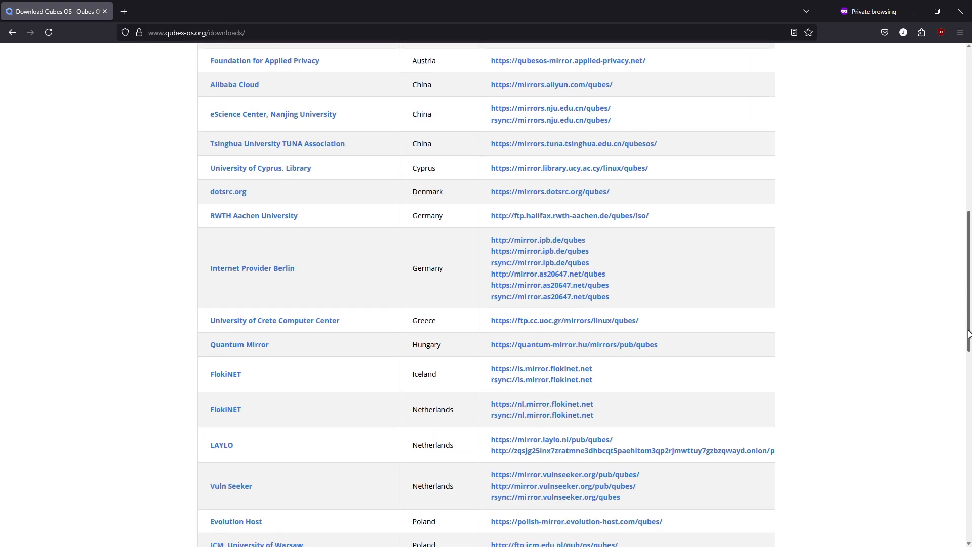
{"action": "scroll", "scroll_direction": "down", "scroll_amount": 3}
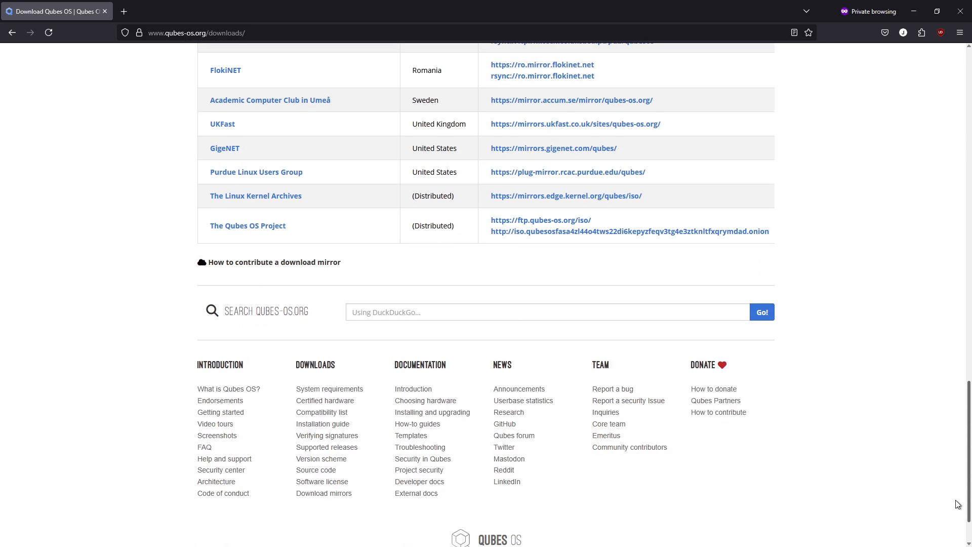
{"action": "scroll", "scroll_direction": "up", "scroll_amount": 3}
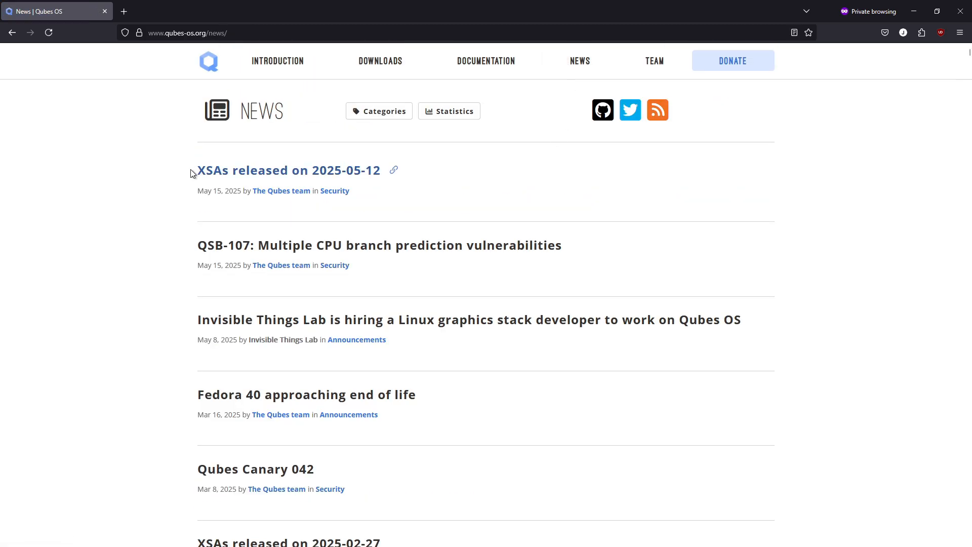
{"action": "mouse_move", "coordinate": [470, 383]}
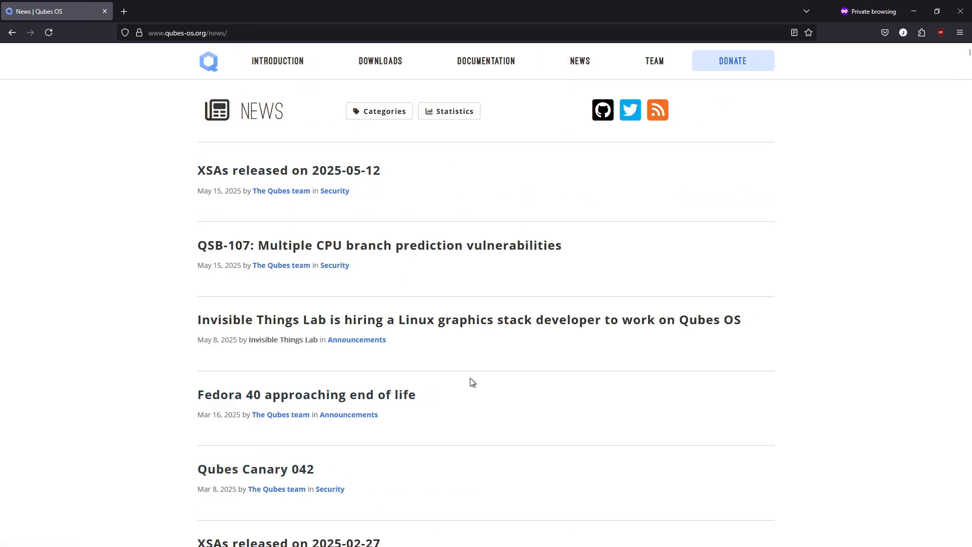
Step: Return to the Qubes OS home page and scroll down through it
{"action": "left_click", "coordinate": [209, 61]}
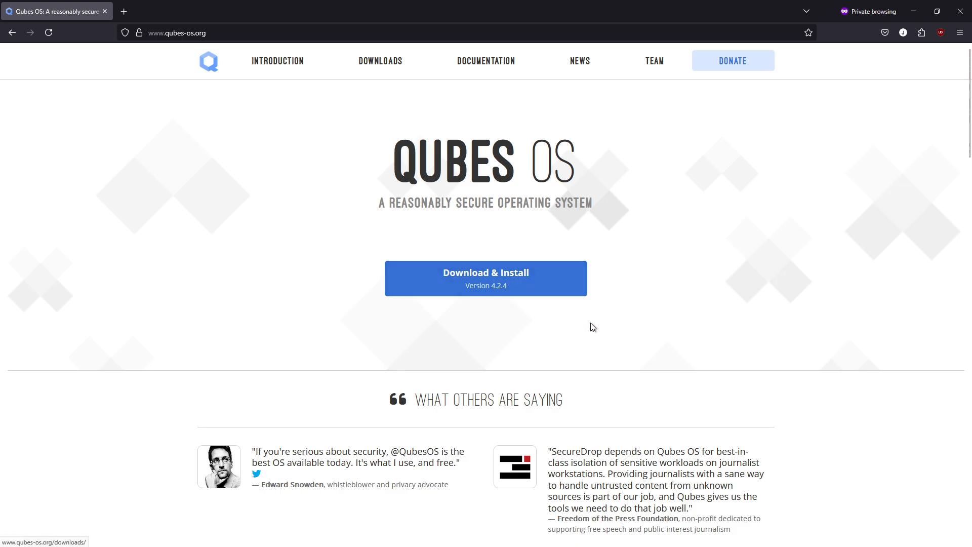
{"action": "scroll", "scroll_direction": "down", "scroll_amount": 3}
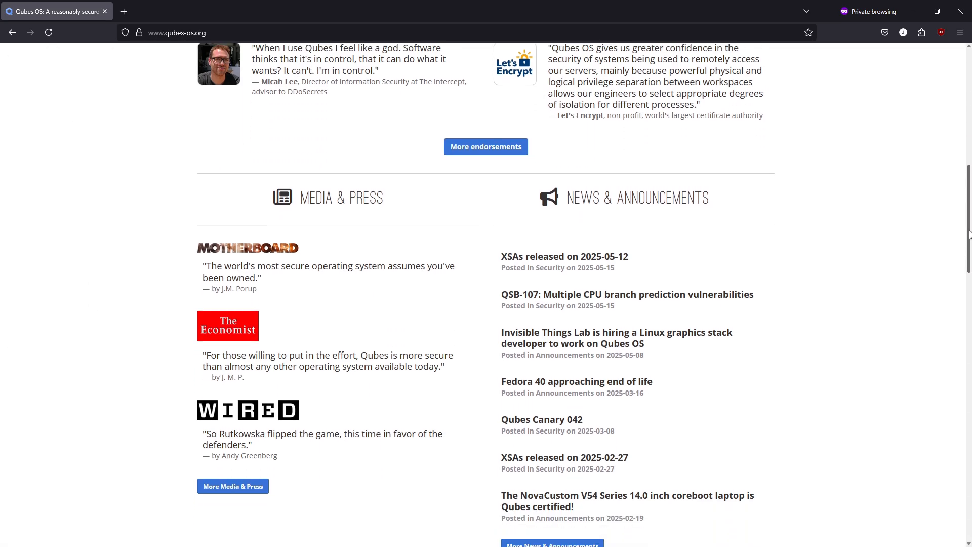
{"action": "scroll", "scroll_direction": "down", "scroll_amount": 3}
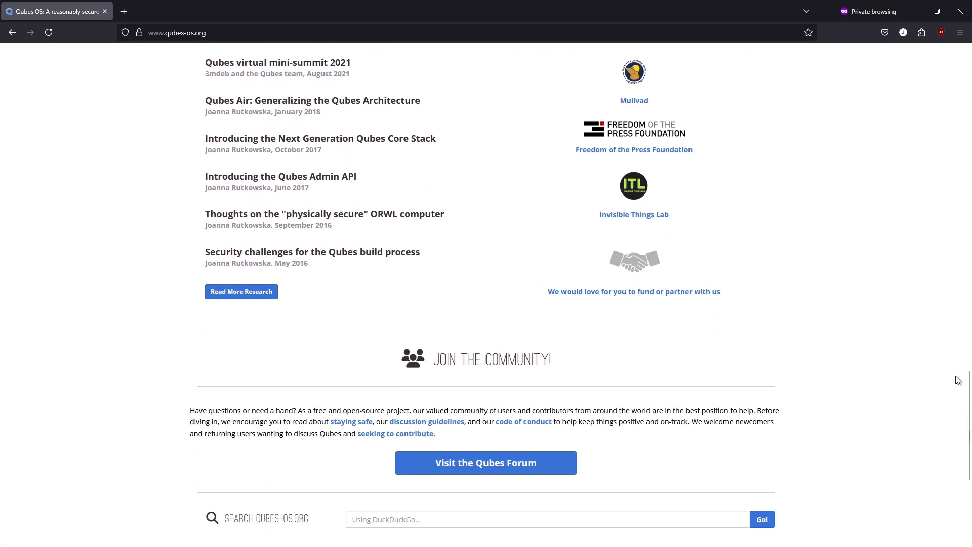
{"action": "scroll", "scroll_direction": "down", "scroll_amount": 3}
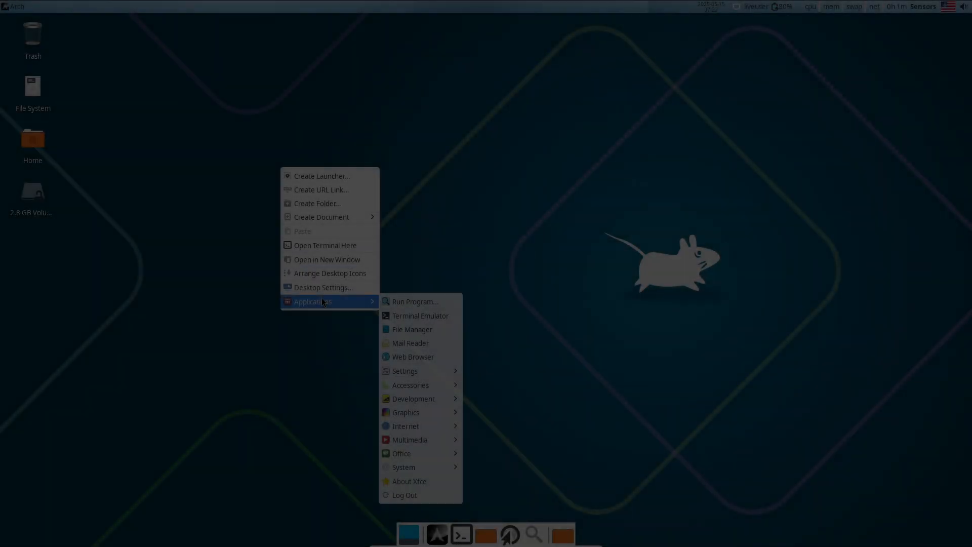
Step: Launch Xfce Terminal and browse its Preferences, including the dynamic title choices and Compatibility settings
{"action": "left_click", "coordinate": [409, 481]}
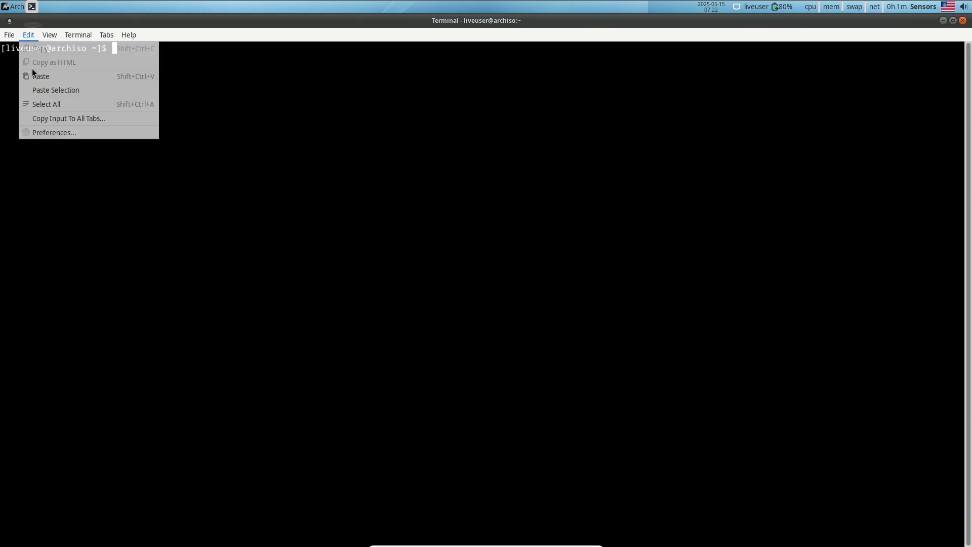
{"action": "left_click", "coordinate": [53, 131]}
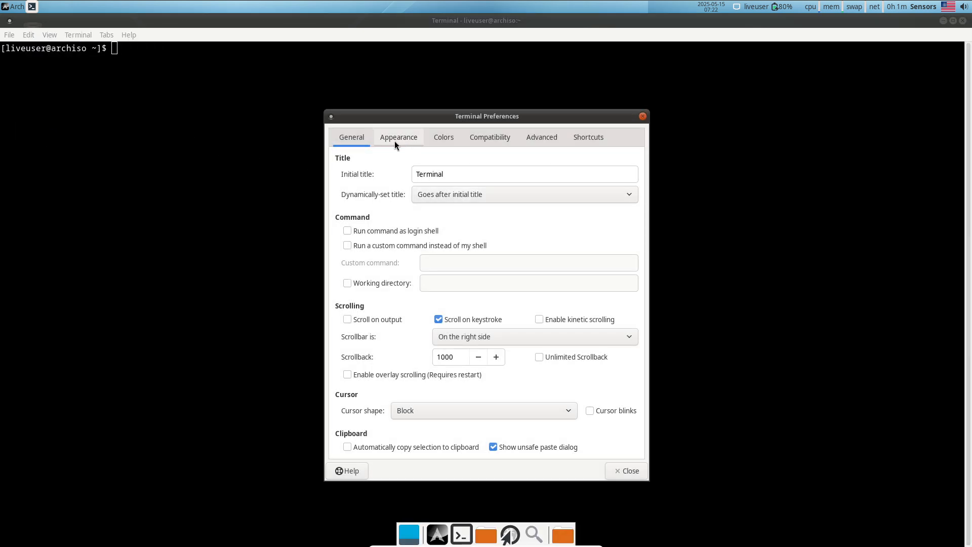
{"action": "left_click", "coordinate": [524, 194]}
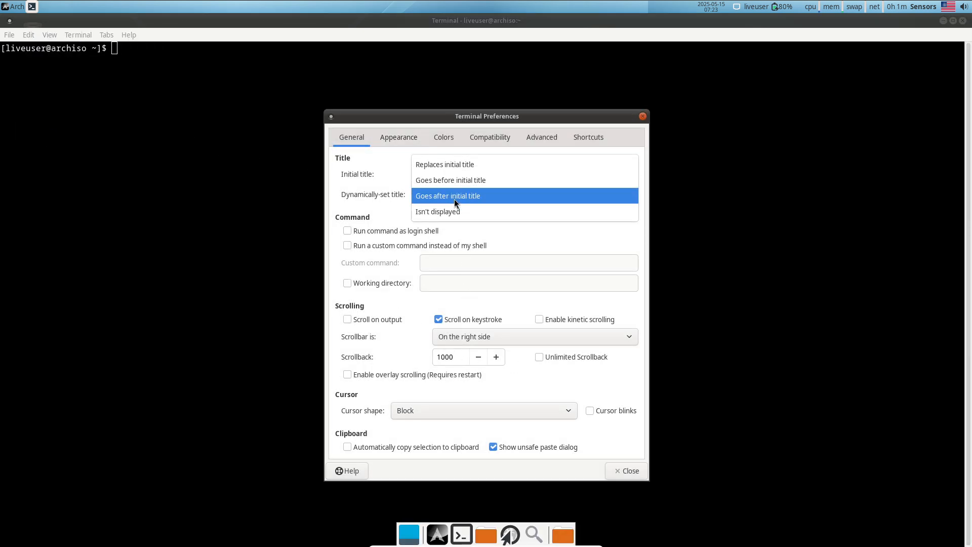
{"action": "left_click", "coordinate": [490, 137]}
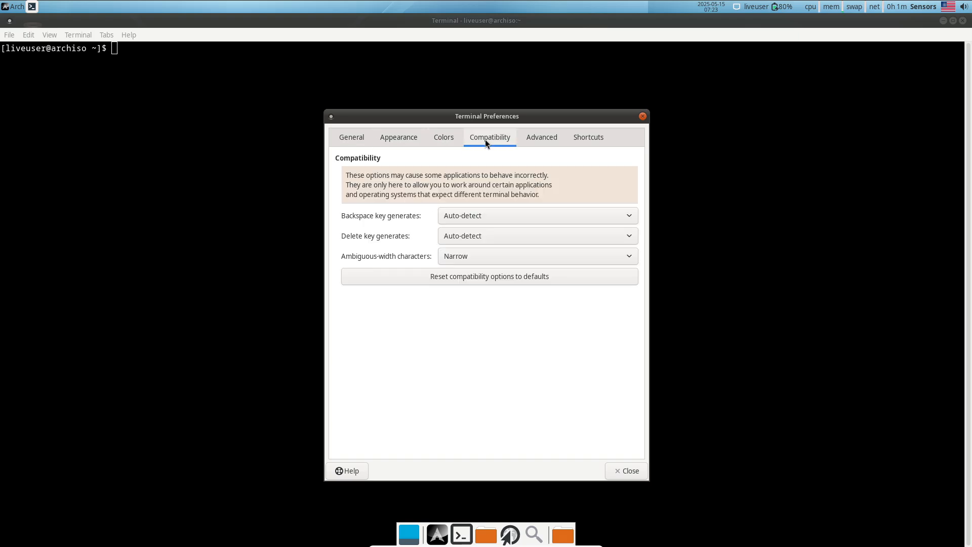
{"action": "left_click", "coordinate": [625, 470]}
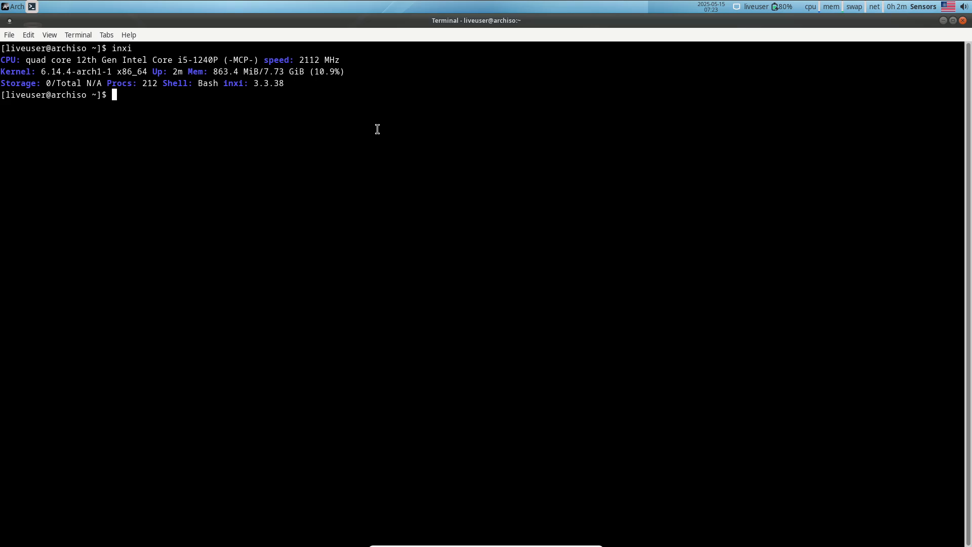
Step: Run inxi -b for a full hardware summary, then inxi -G for graphics details
{"action": "type", "text": "inxi -b"}
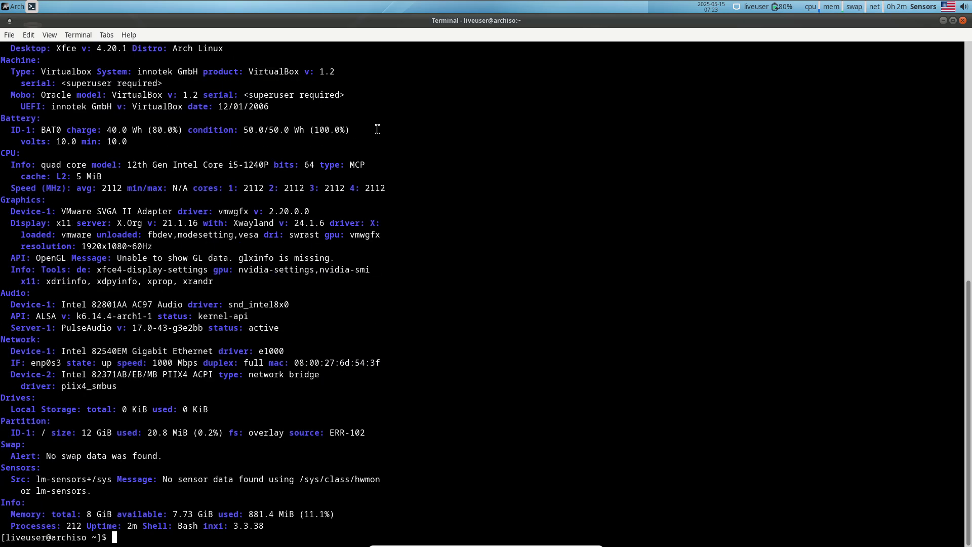
{"action": "type", "text": "inxi -G"}
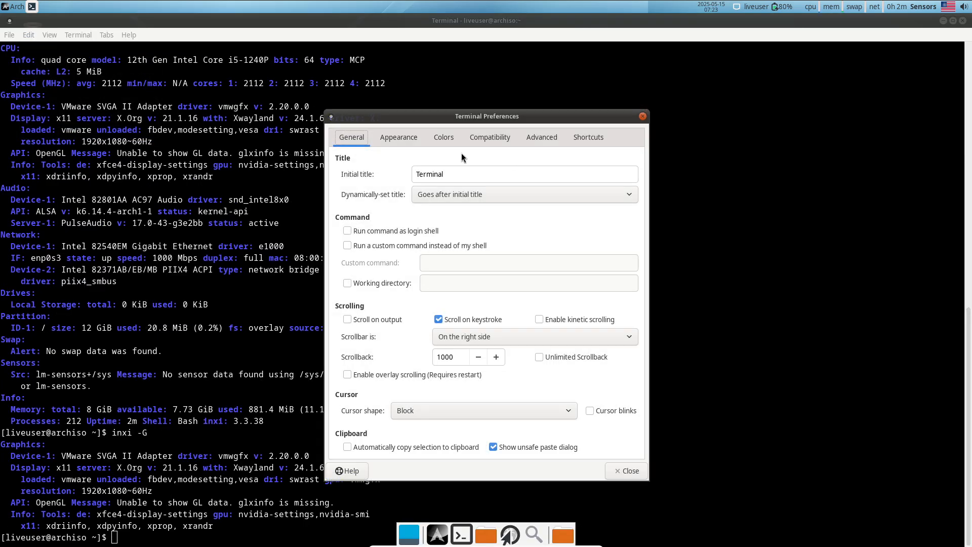
{"action": "left_click", "coordinate": [443, 138]}
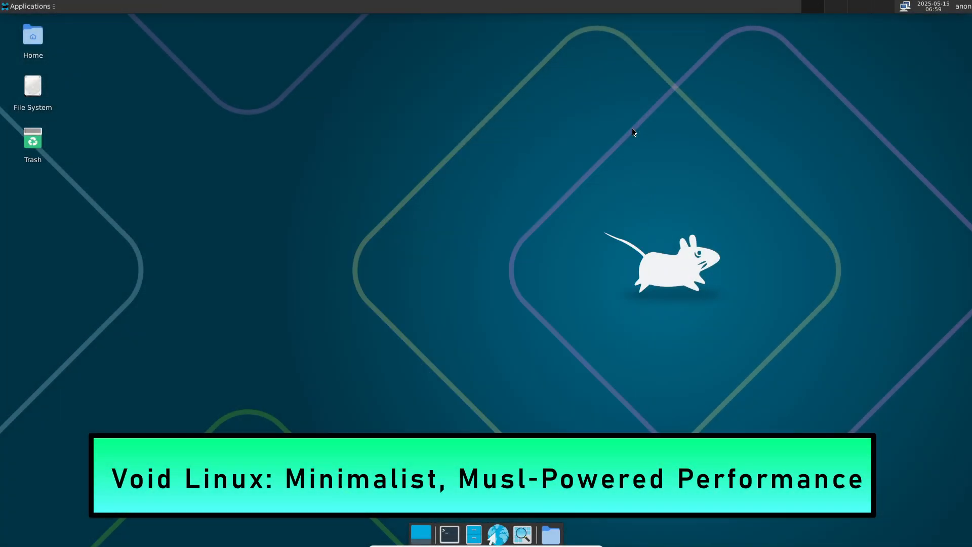
Step: Open Task Manager, view and close its About details, then launch a terminal from the dock
{"action": "left_click", "coordinate": [26, 6]}
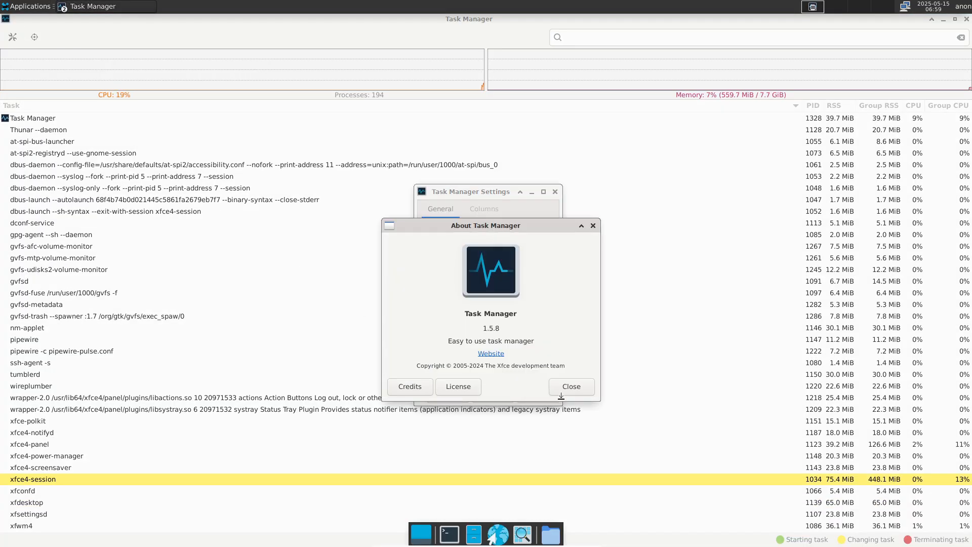
{"action": "left_click", "coordinate": [571, 386]}
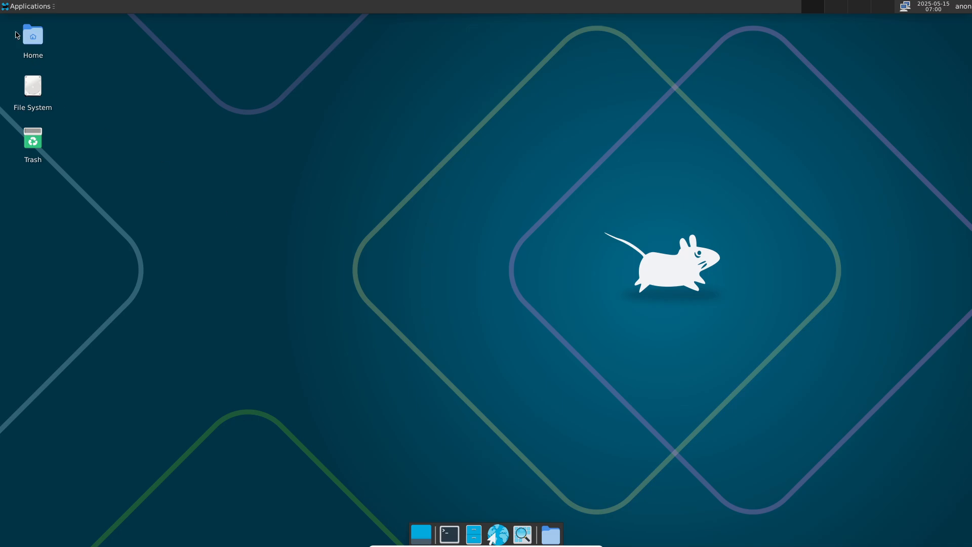
{"action": "left_click", "coordinate": [28, 6]}
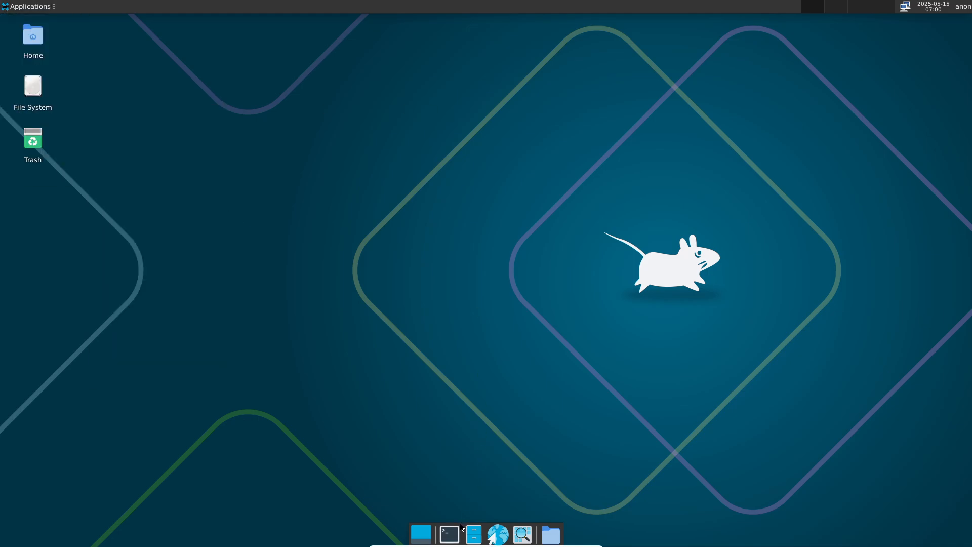
{"action": "left_click", "coordinate": [447, 532]}
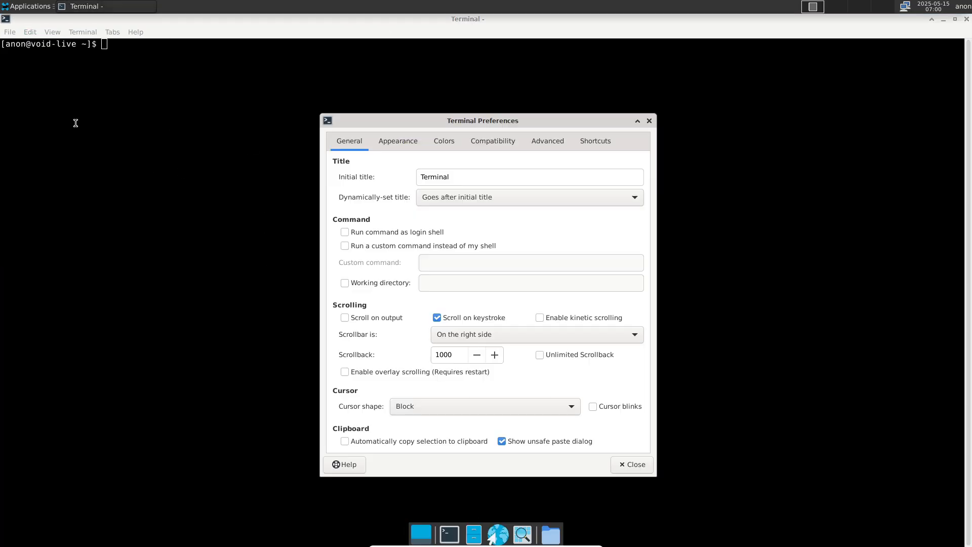
Step: On the Appearance page, tick Use system font to replace Monospace Regular
{"action": "left_click", "coordinate": [398, 140]}
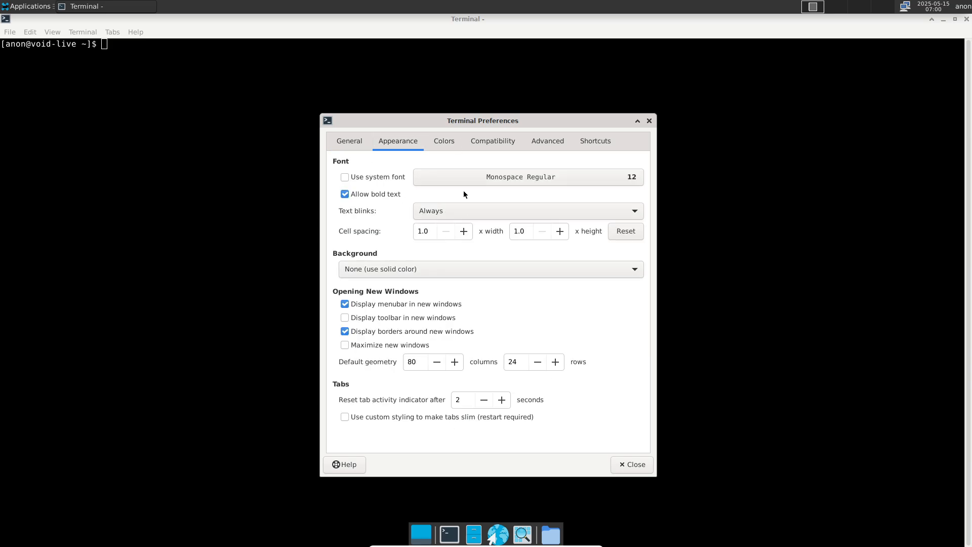
{"action": "left_click", "coordinate": [344, 177]}
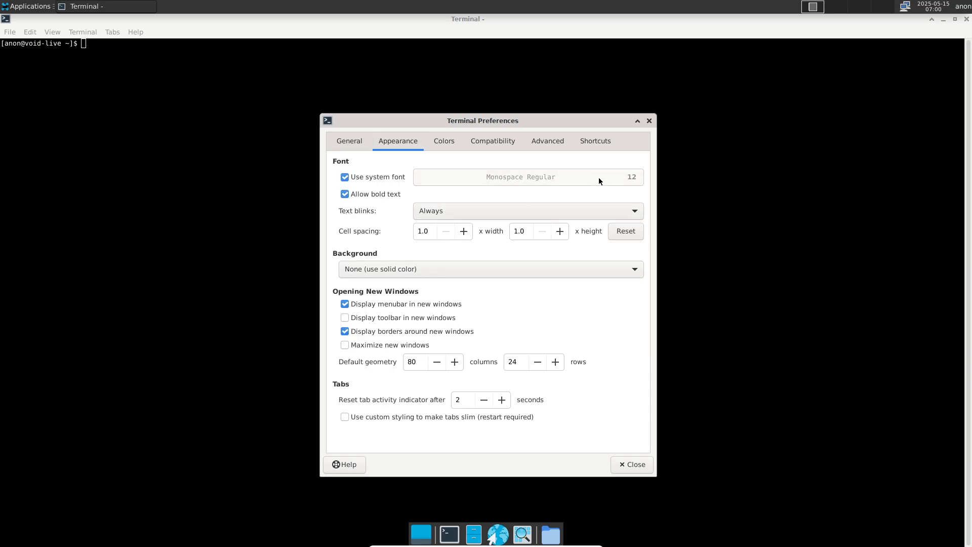
{"action": "mouse_move", "coordinate": [381, 181]}
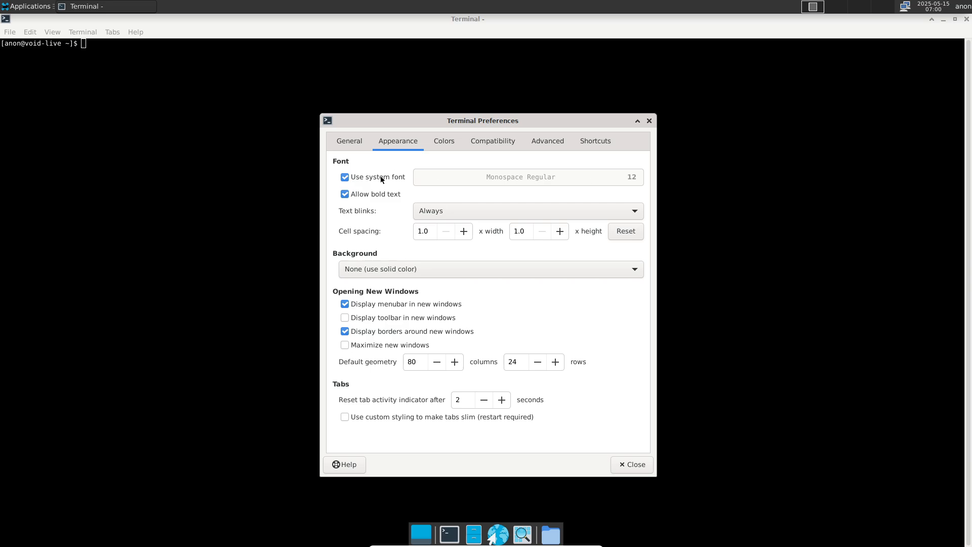
{"action": "left_click", "coordinate": [344, 177]}
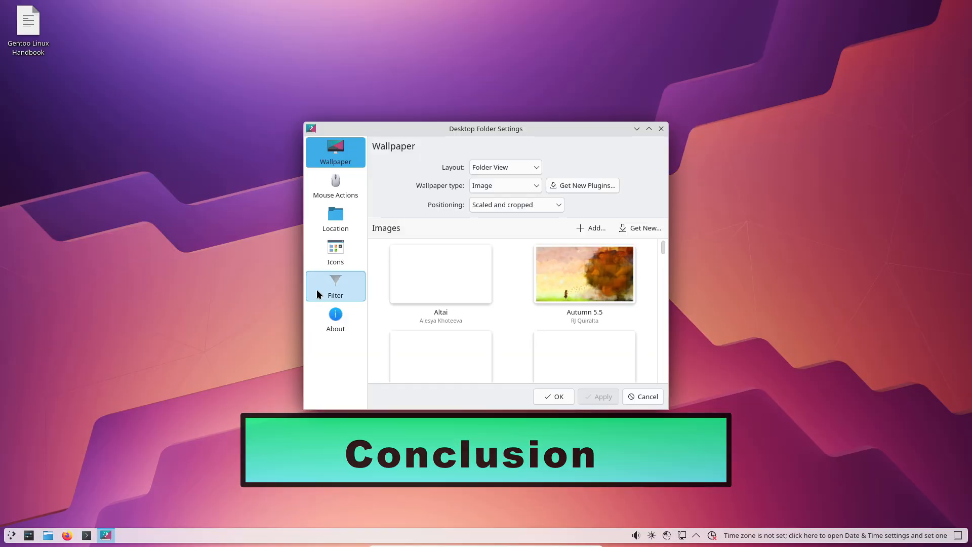
Step: View the Desktop Folder filter options, then open Home in Dolphin from the taskbar
{"action": "left_click", "coordinate": [552, 396]}
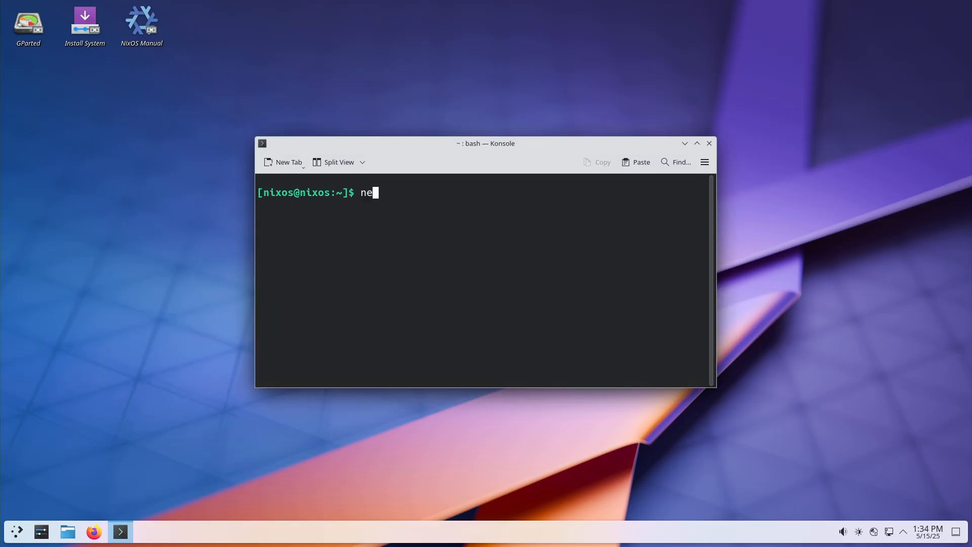
{"action": "left_click", "coordinate": [68, 530]}
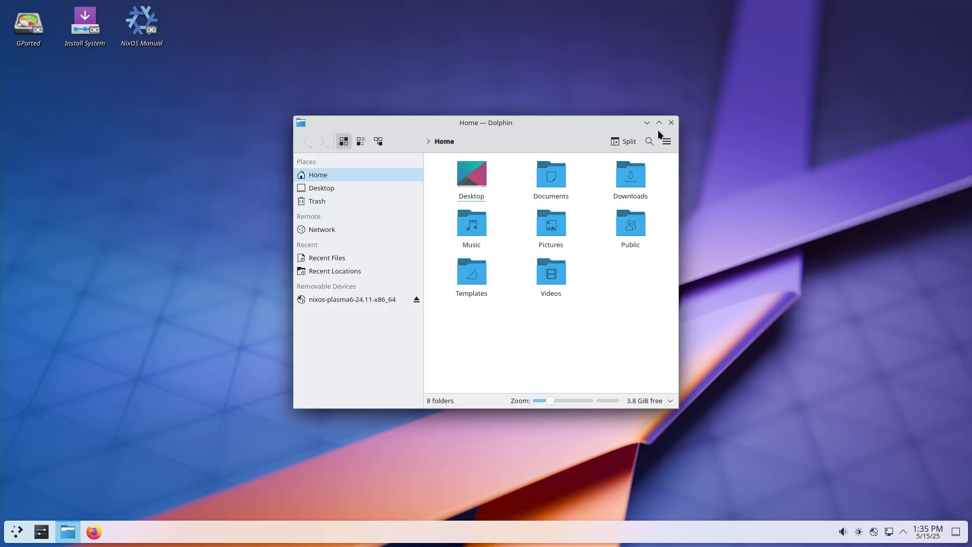